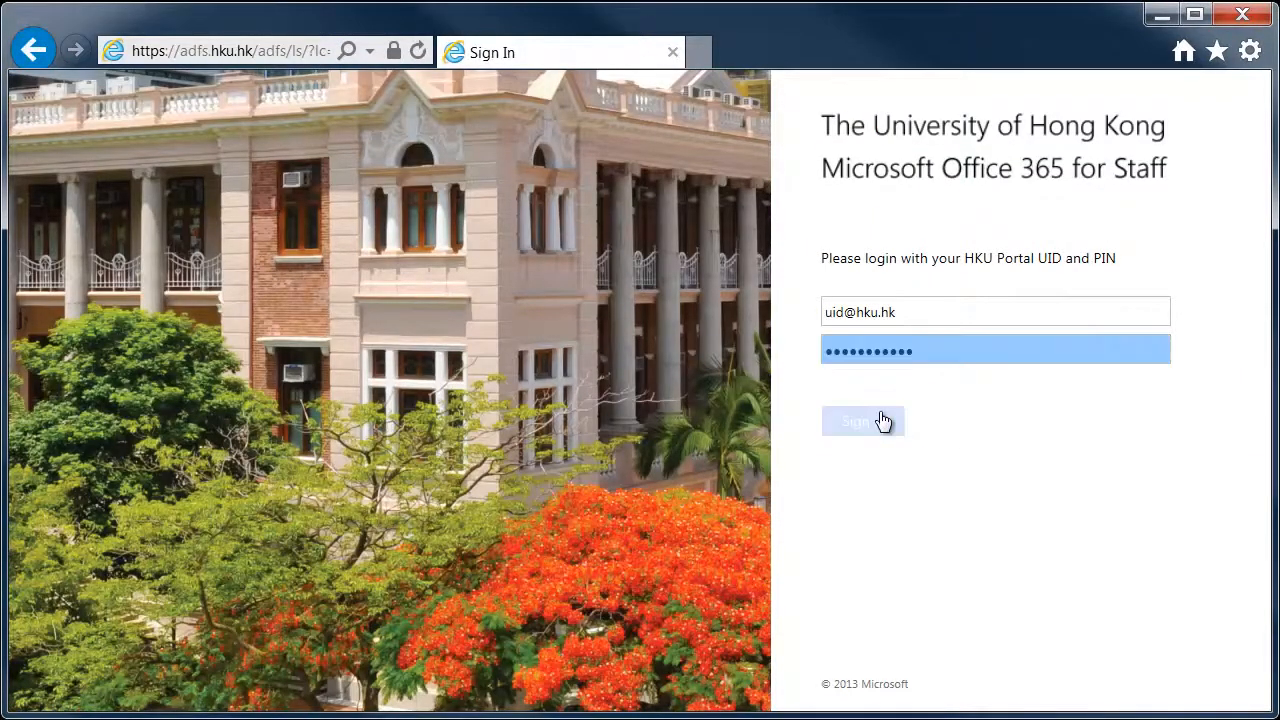
# Step: Sign in to HKU's Office 365 for Staff with the Portal UID and PIN
pyautogui.click(863, 421)
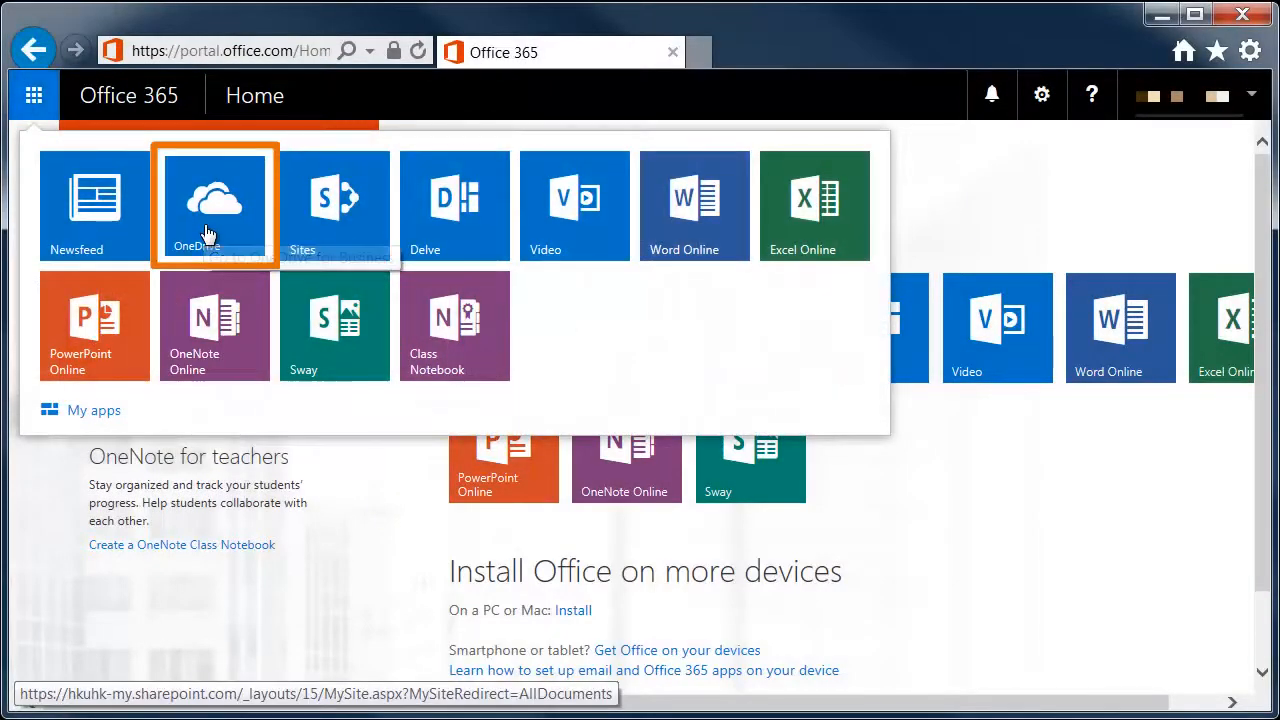
# Step: Open OneDrive's Documents library and request Sync now to this device
pyautogui.click(214, 205)
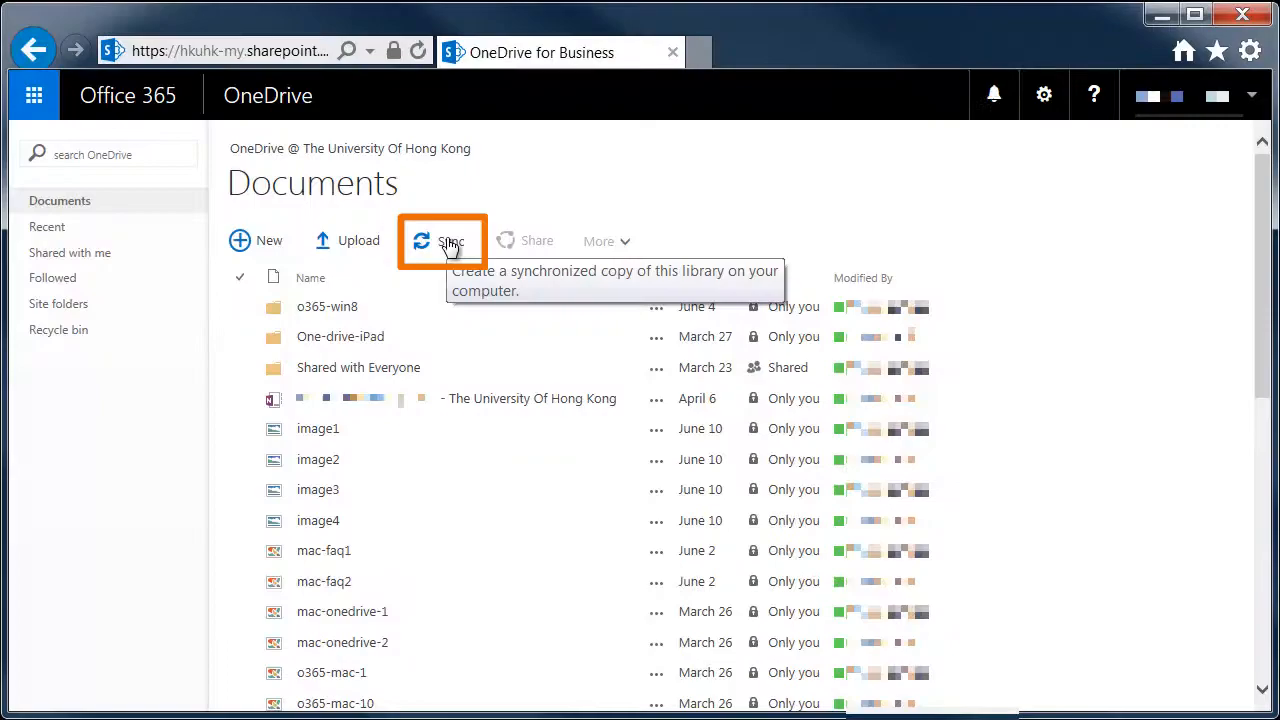
pyautogui.click(444, 240)
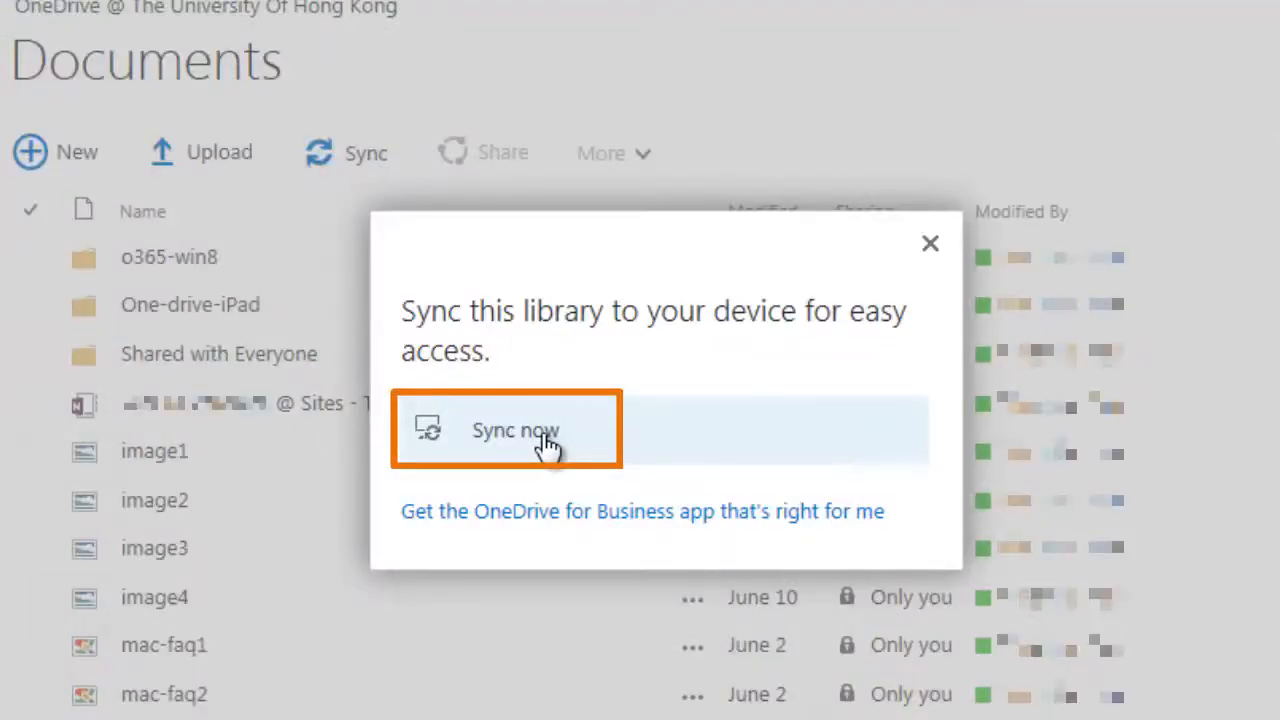
pyautogui.click(517, 430)
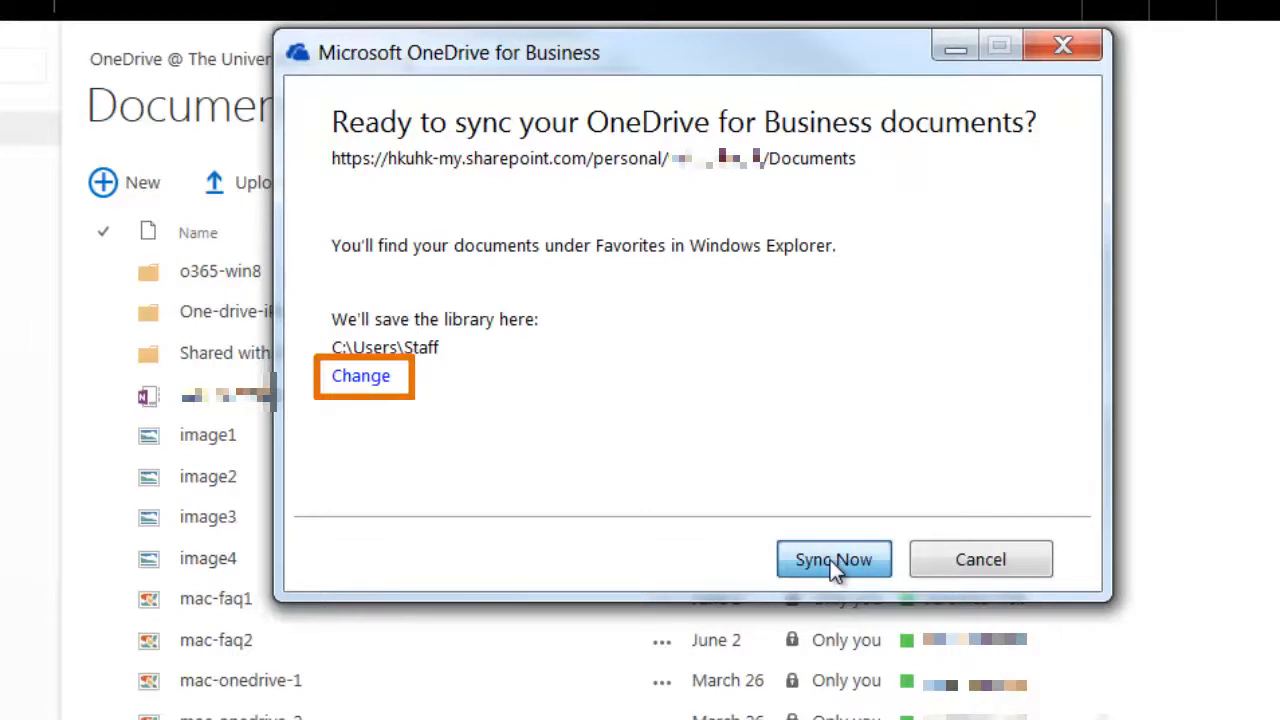
# Step: Confirm Sync Now to copy documents into C:\Users\Staff\OneDrive for Business
pyautogui.click(834, 559)
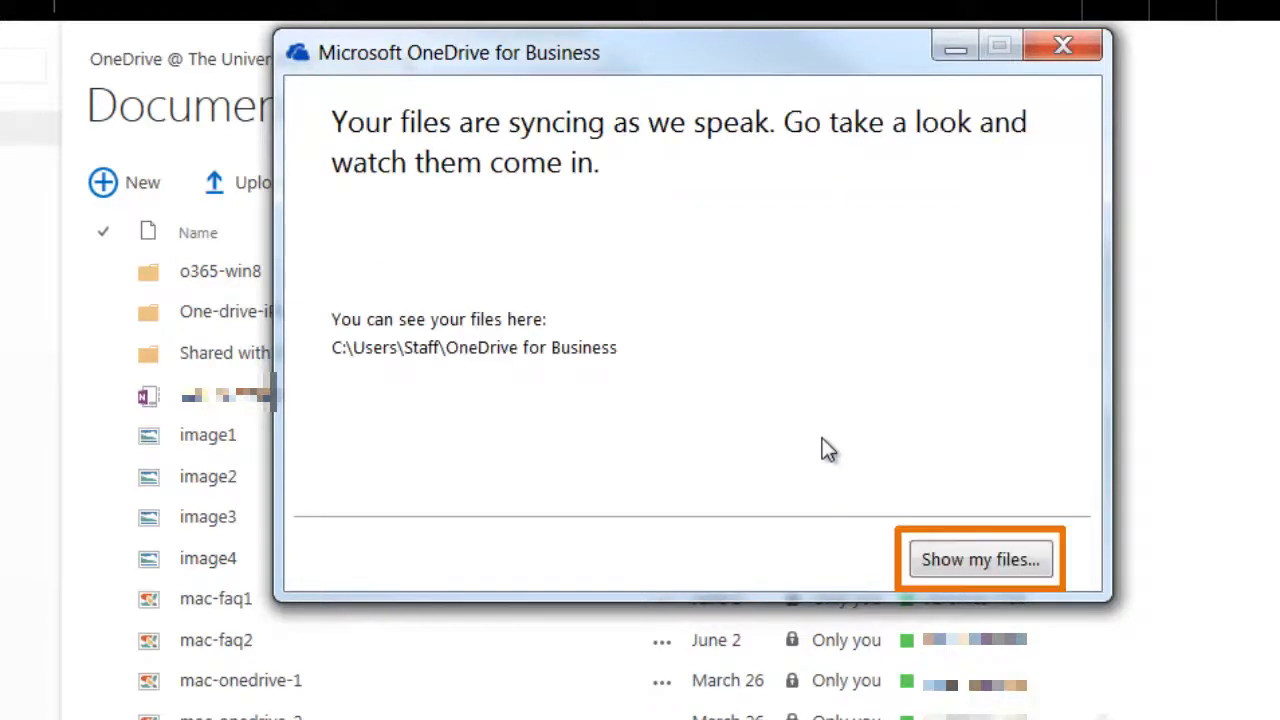
pyautogui.moveTo(835, 451)
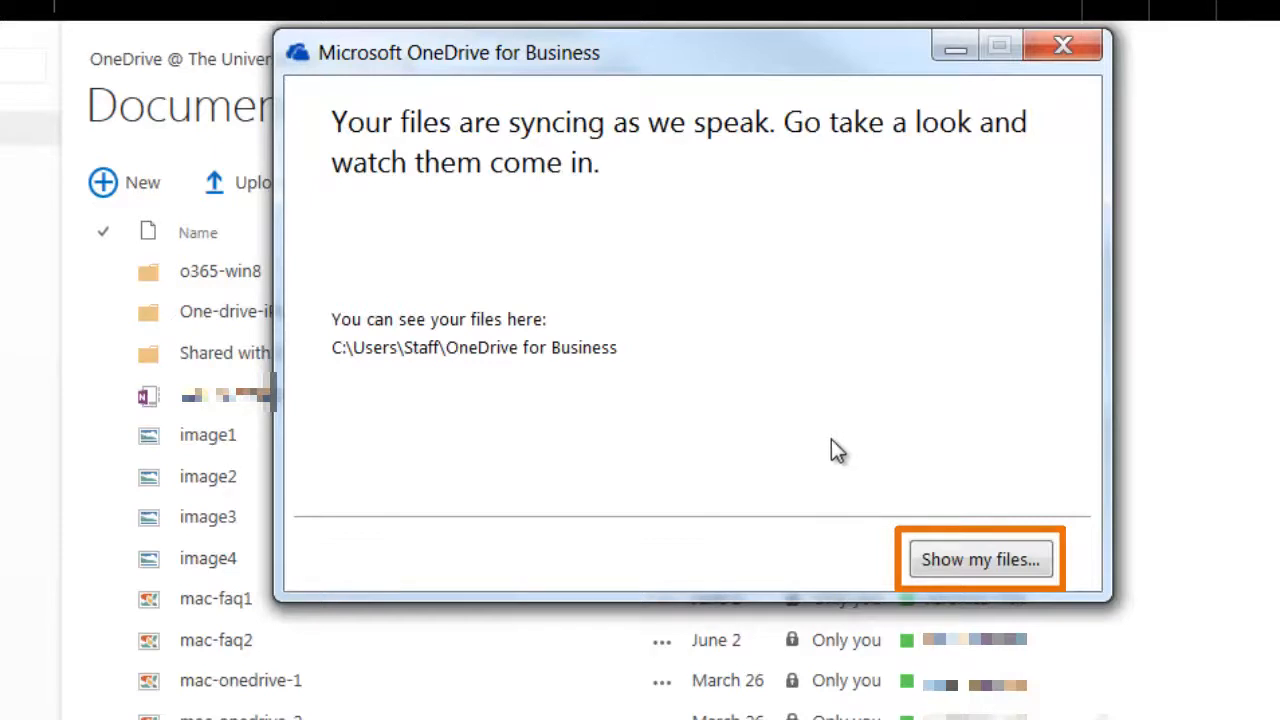
pyautogui.moveTo(967, 577)
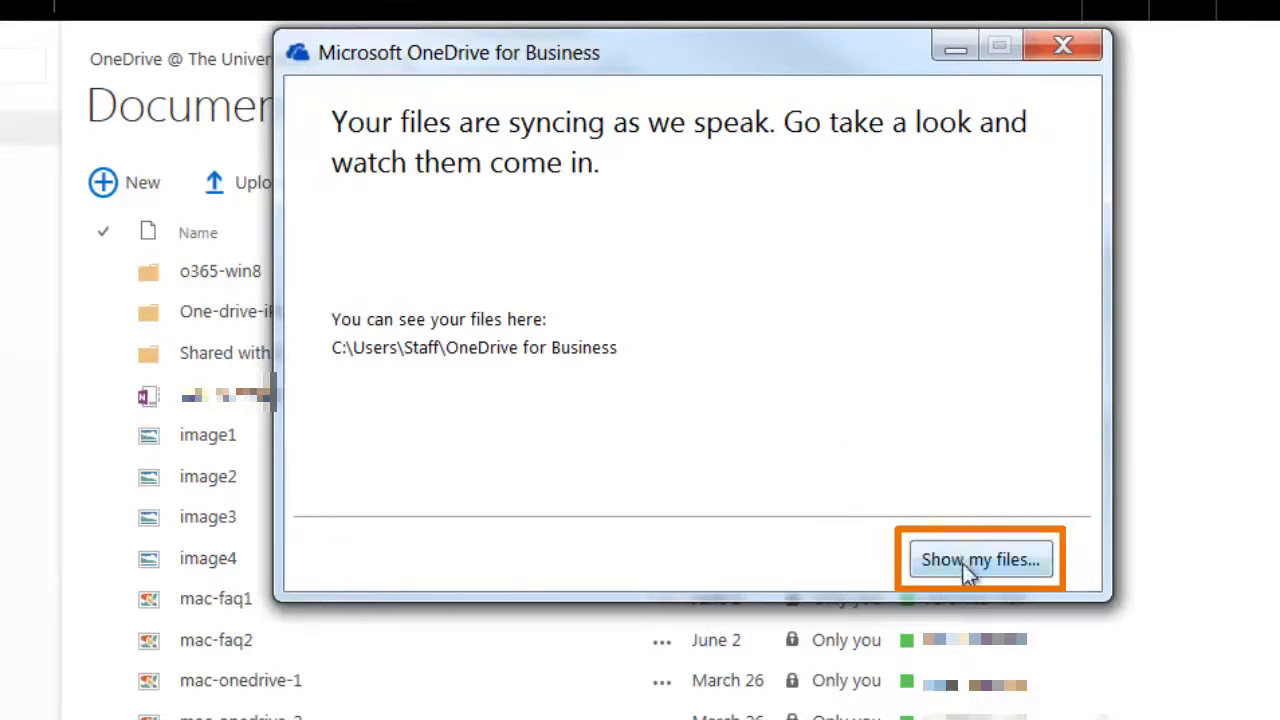